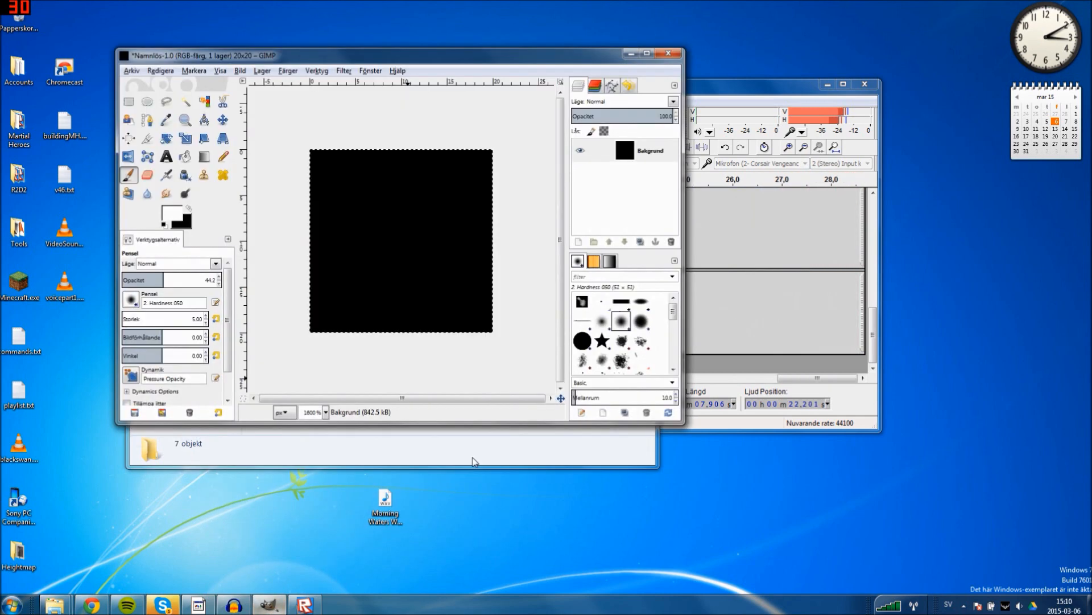
mouse_move(391, 228)
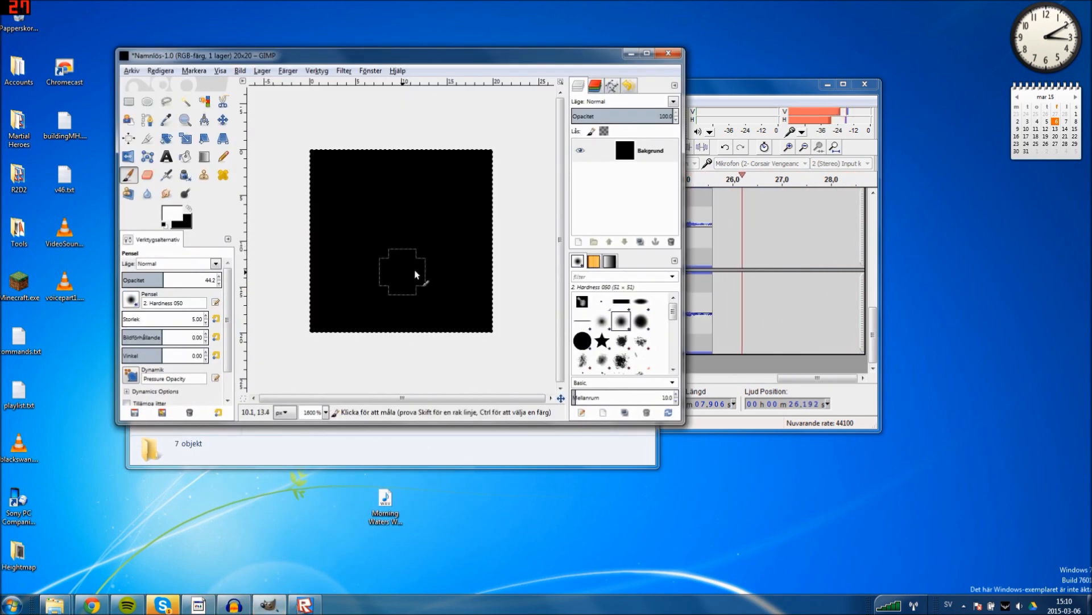
- Paint soft gray mountain strokes on the black 20x20 canvas and export them as img.png
drag(411, 272, 352, 224)
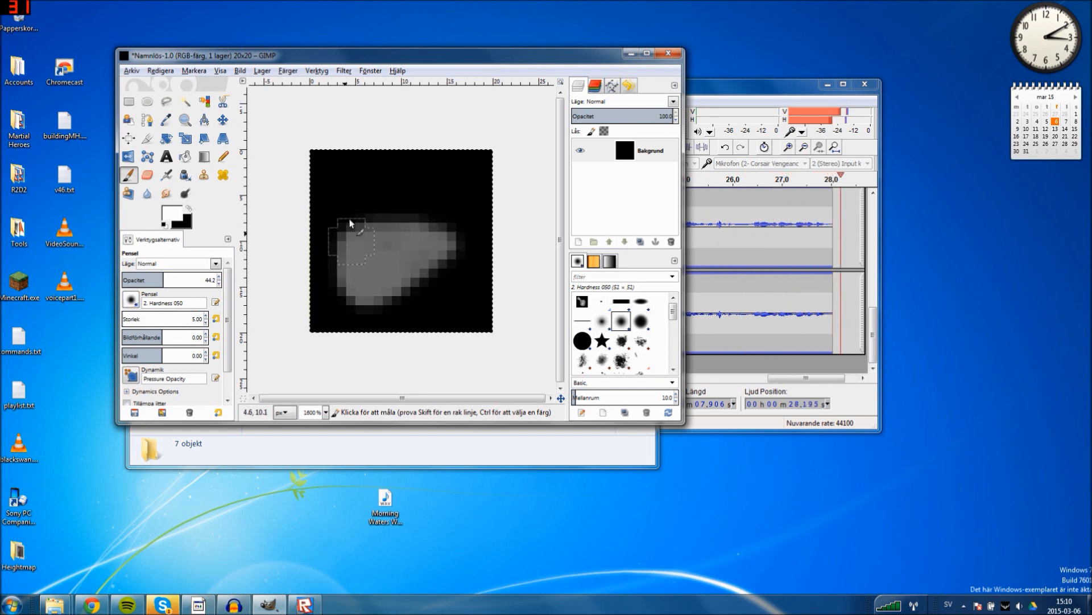
drag(352, 223, 414, 306)
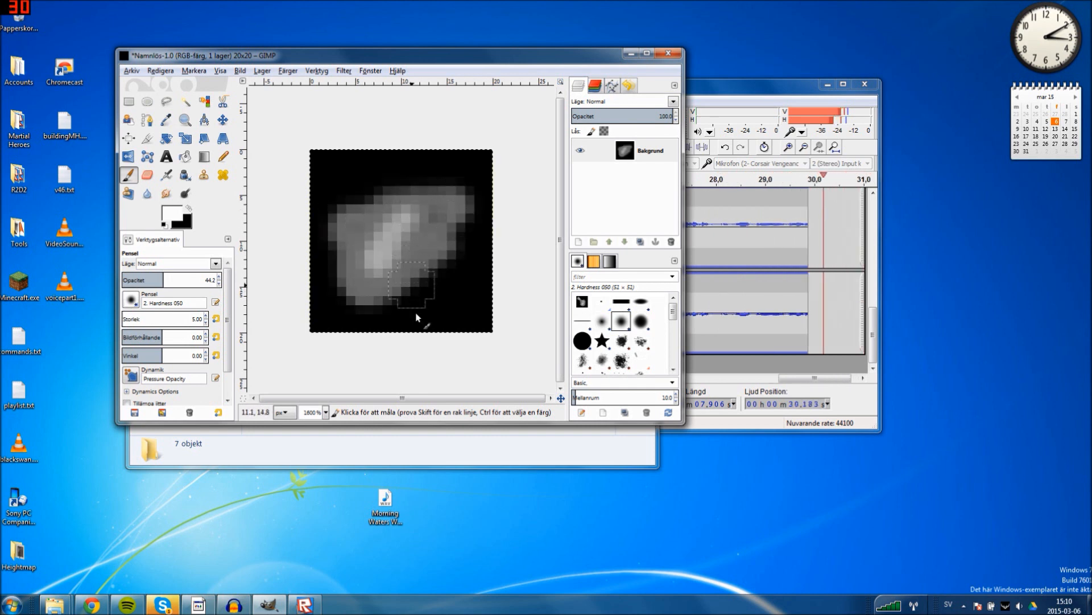
click(132, 71)
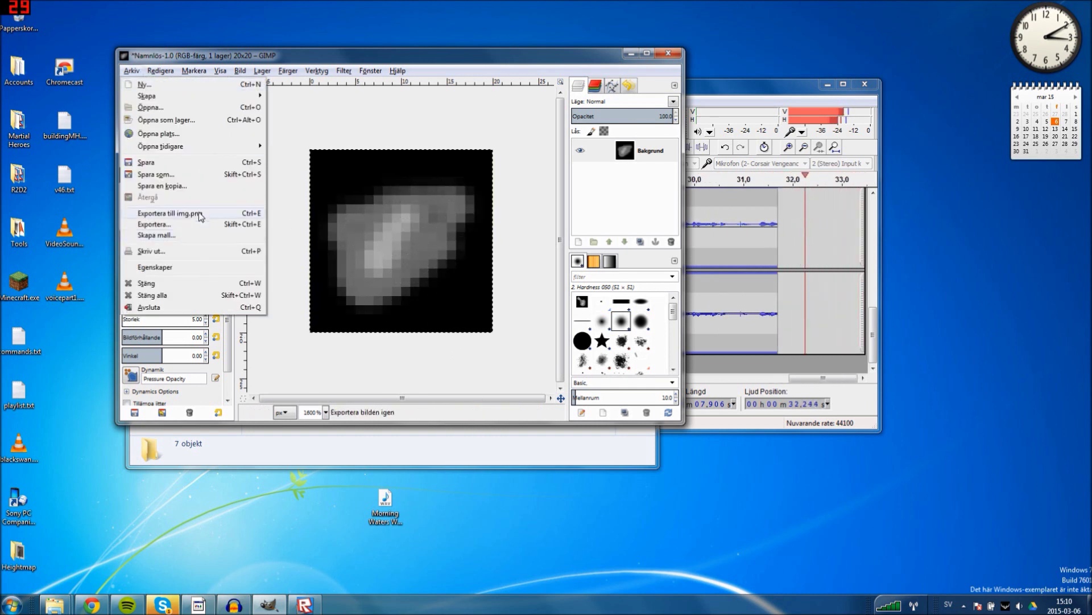
click(165, 213)
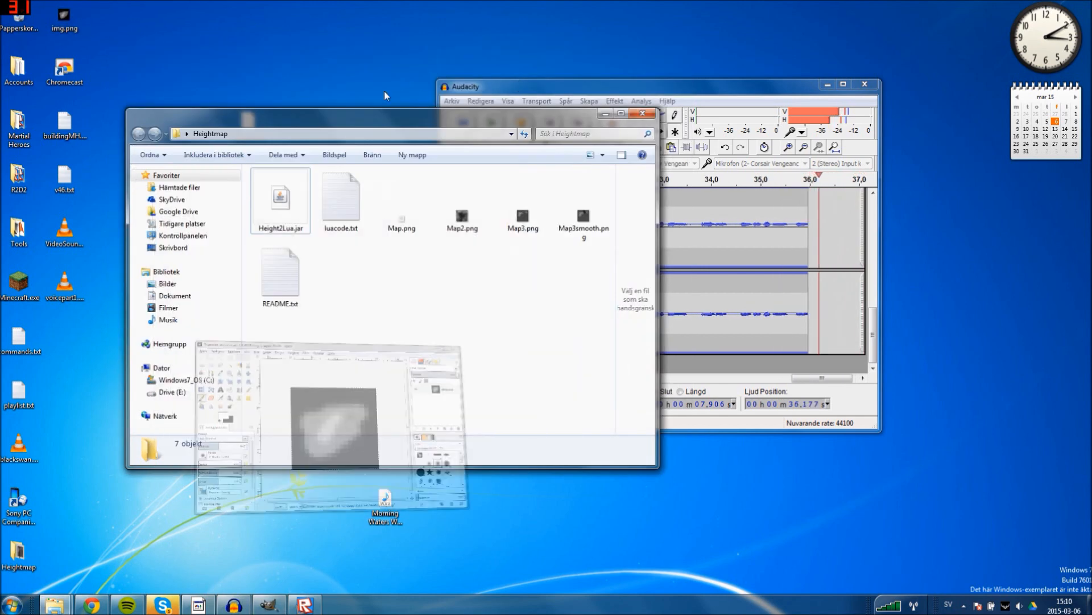
- Launch Height2Lua.jar and drop img.png from the desktop into its window
click(280, 199)
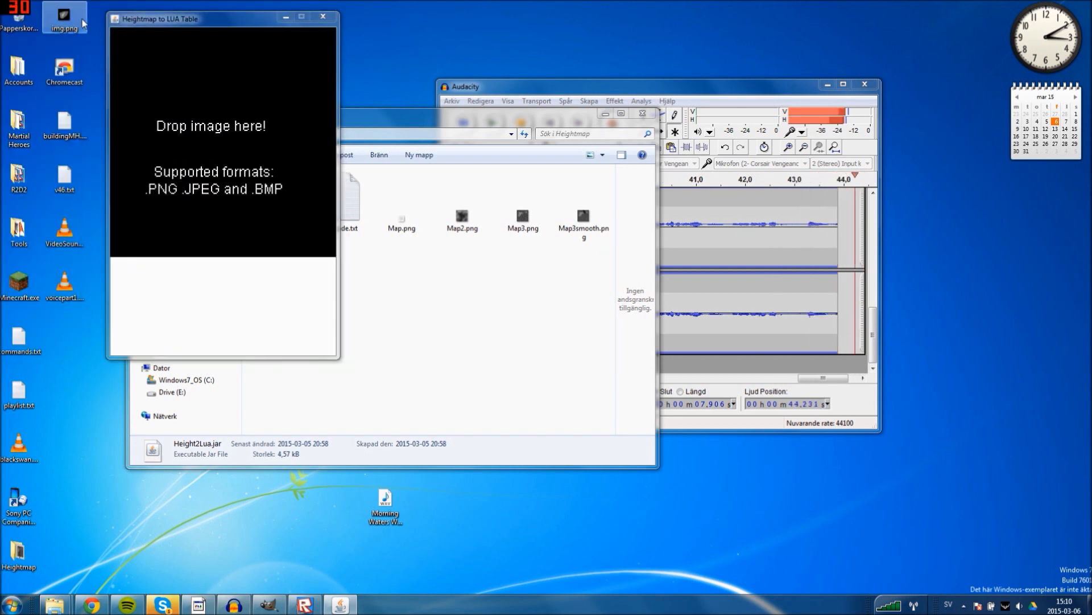
drag(64, 20, 272, 134)
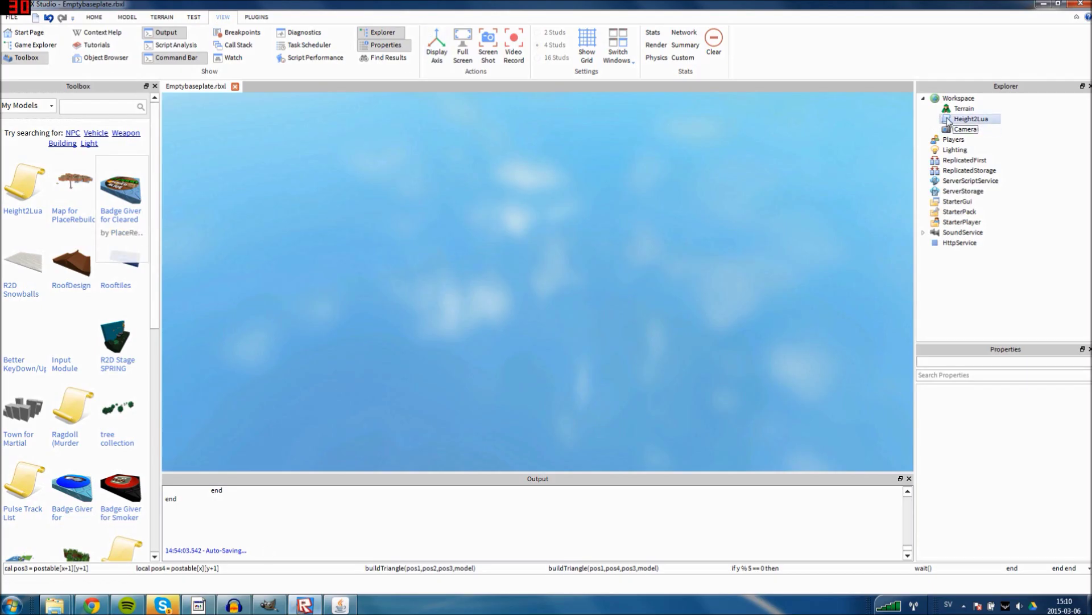
- Open the Height2Lua script from Workspace in the Explorer to view its map table
double_click(971, 118)
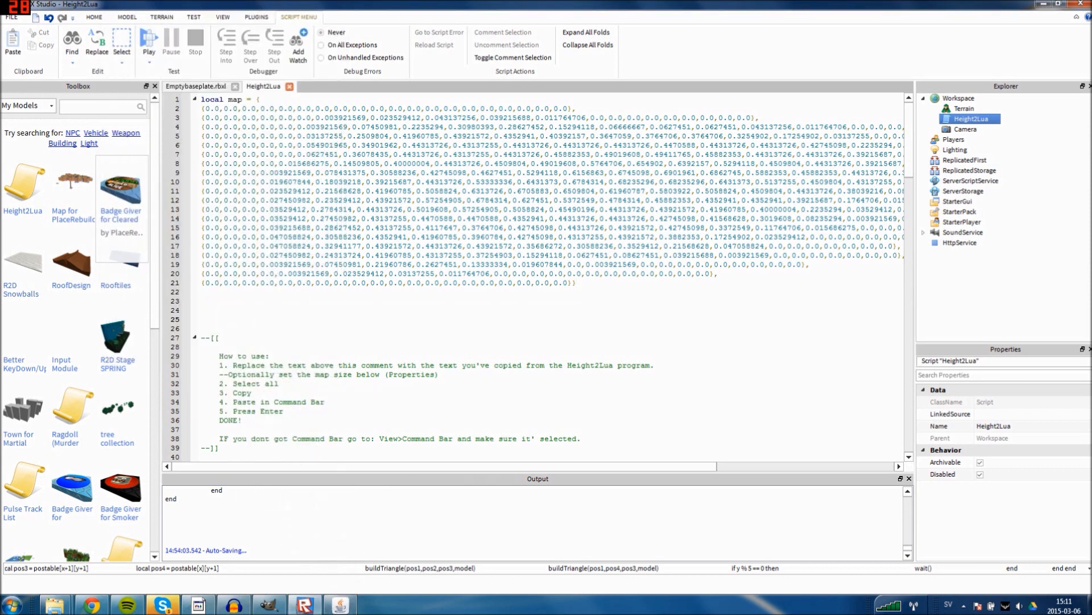
- Scroll through the Height2Lua script text before running it to build the terrain
scroll(down, 3)
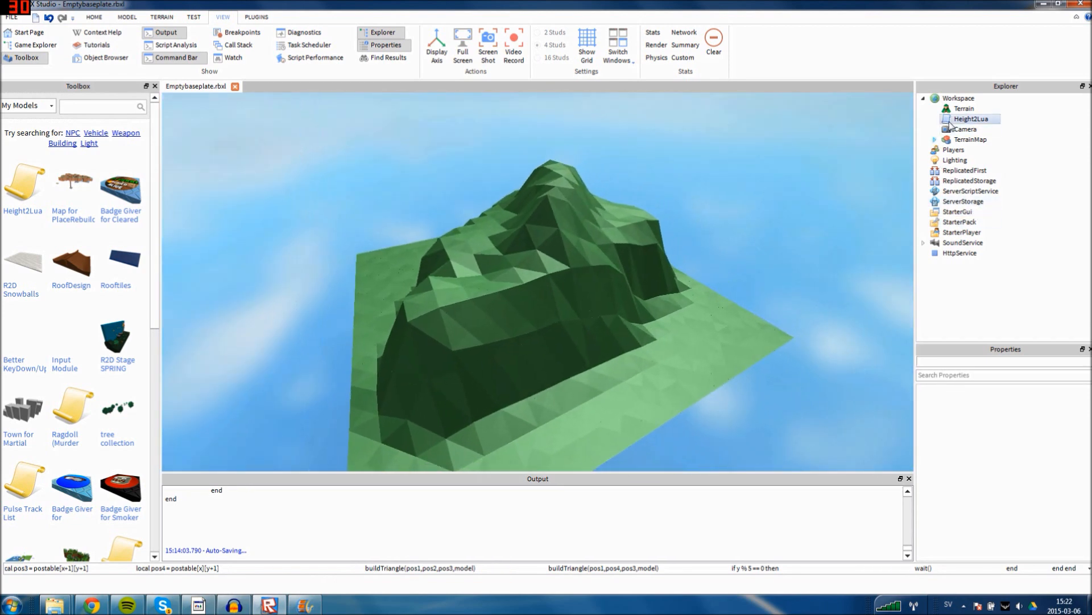
- Edit the Height2Lua script's height value lower, then reopen the script after rebuilding
double_click(970, 119)
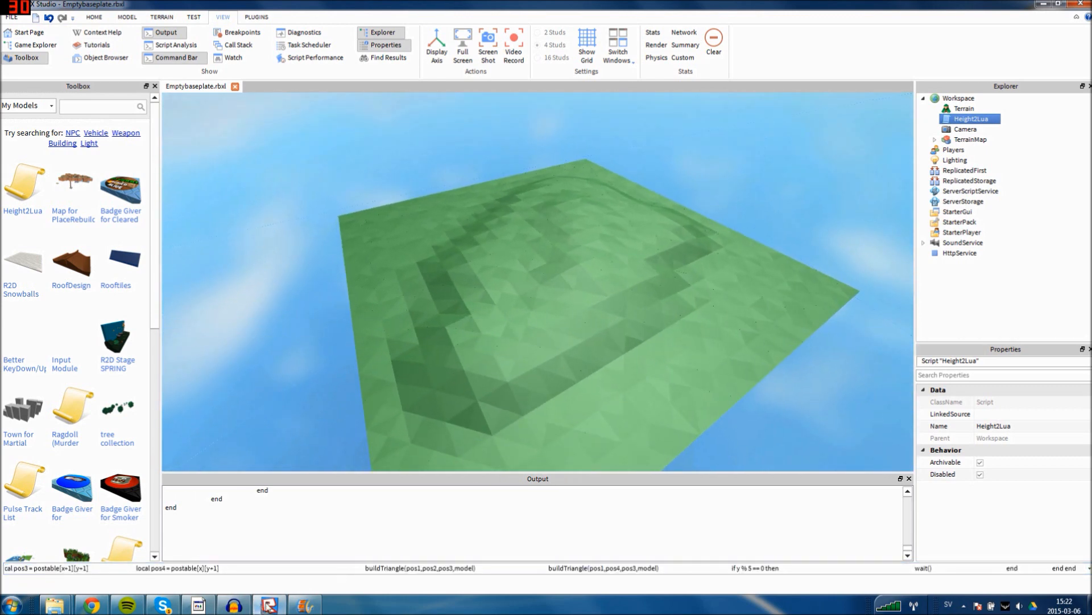
double_click(969, 118)
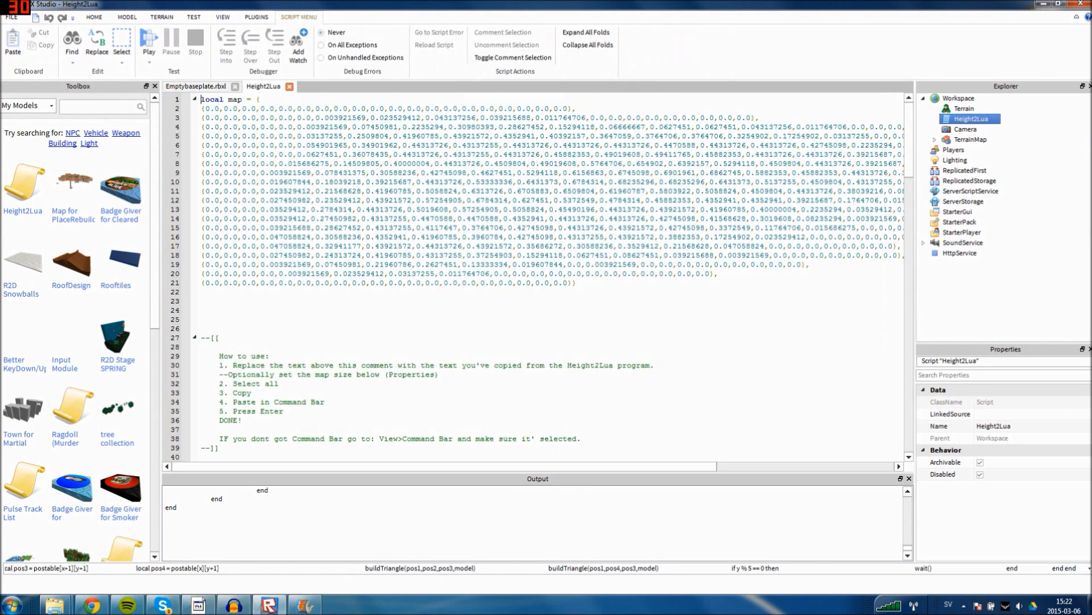